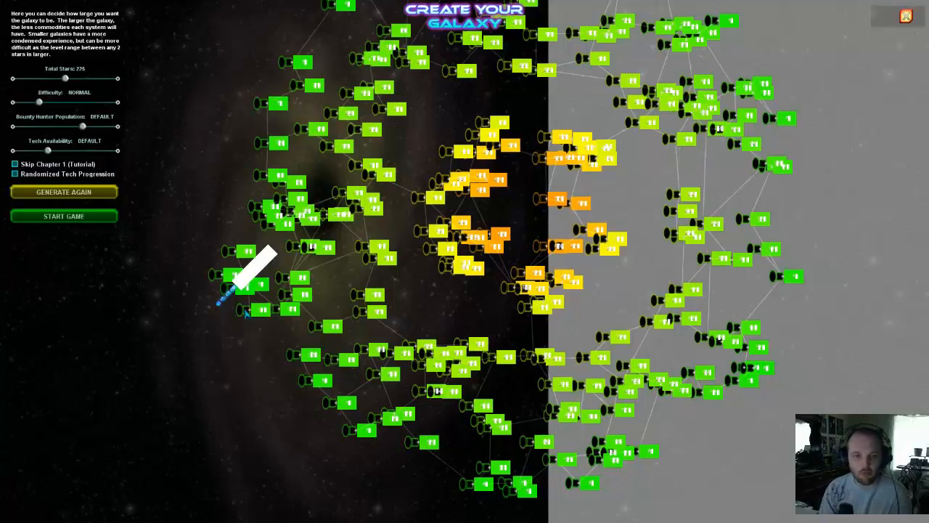
pyautogui.moveTo(327, 313)
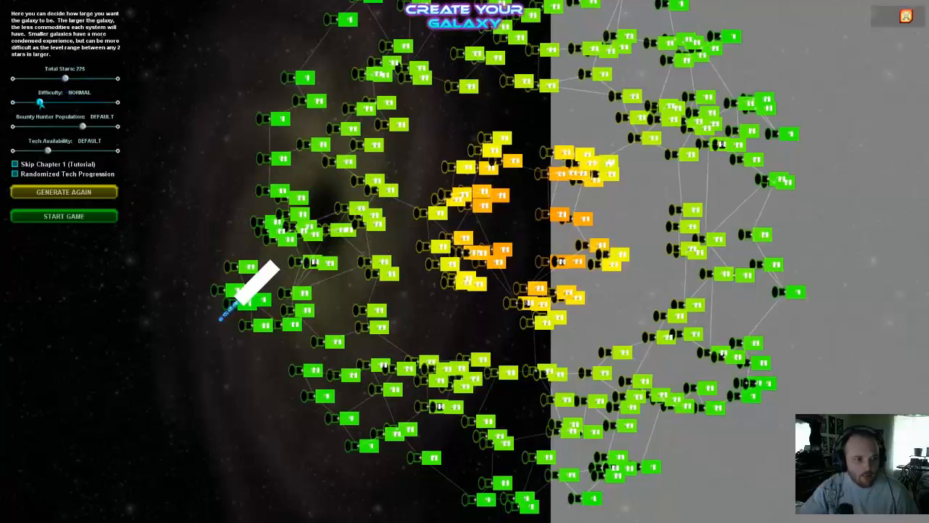
# - Try Casual, Expert and Veteran difficulties before settling back on Normal
pyautogui.moveTo(41, 102); pyautogui.dragTo(13, 101)
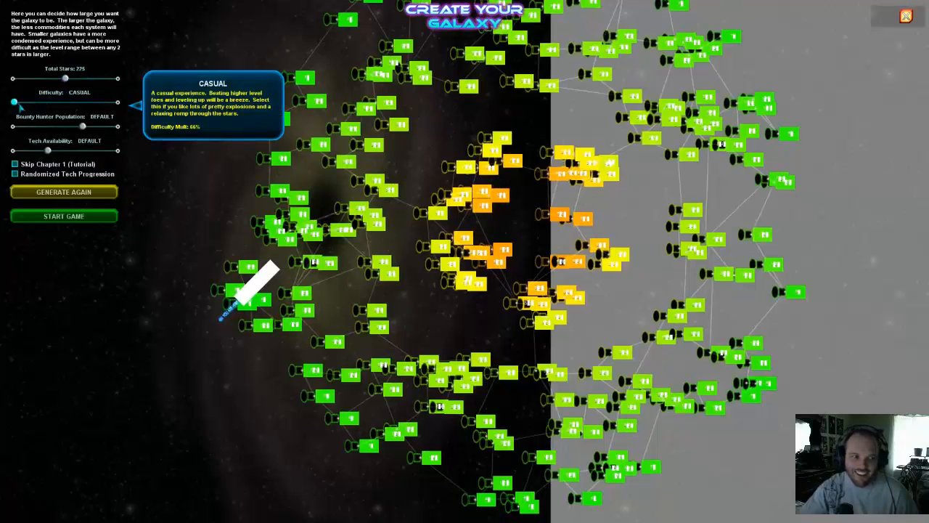
pyautogui.moveTo(13, 102); pyautogui.dragTo(90, 102)
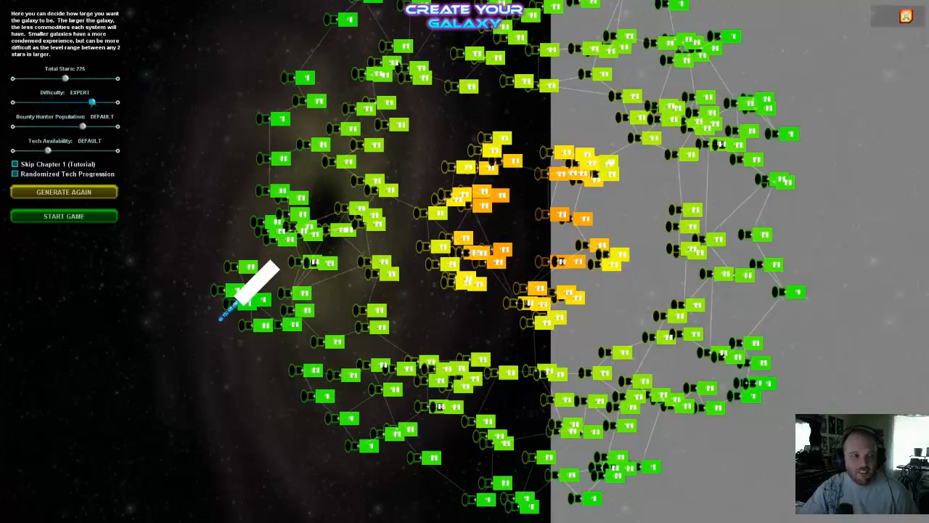
pyautogui.moveTo(91, 102); pyautogui.dragTo(65, 102)
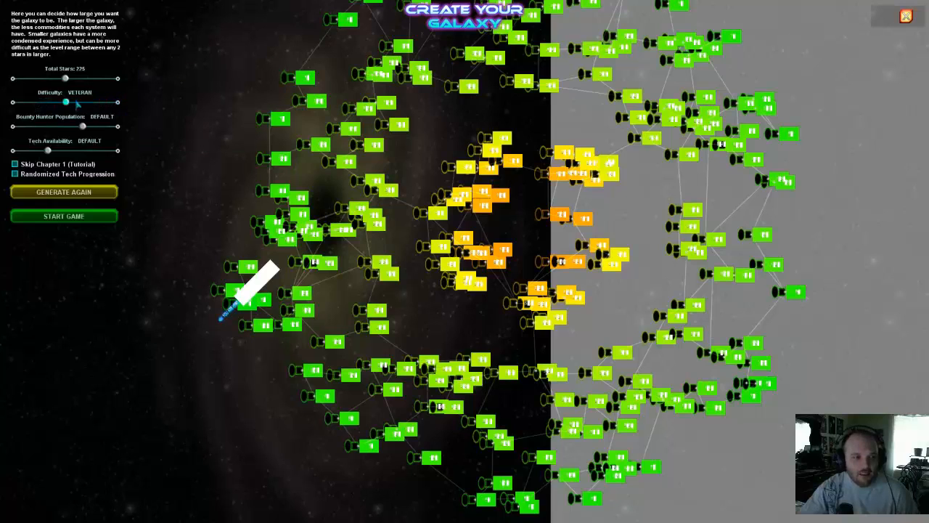
pyautogui.moveTo(66, 102); pyautogui.dragTo(41, 101)
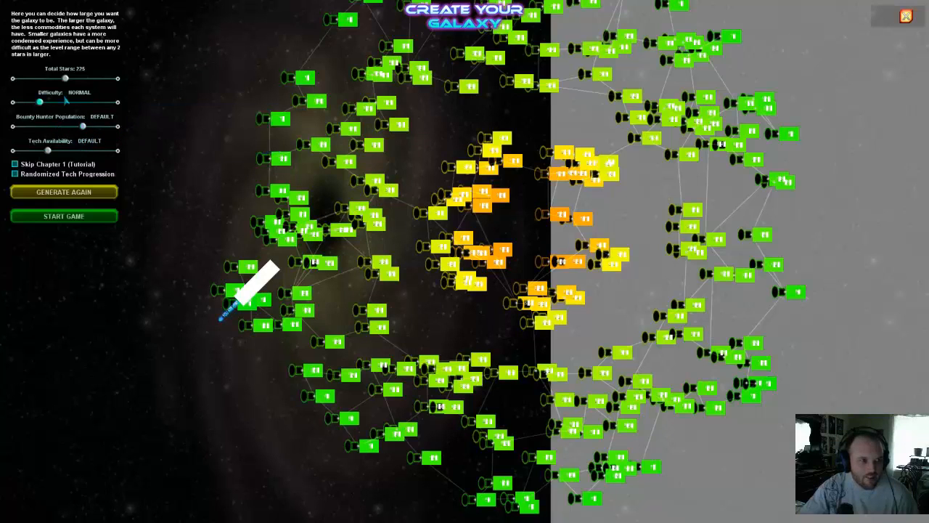
# - Raise the galaxy's total star count, then bring it back down to a slightly lower value
pyautogui.moveTo(66, 79); pyautogui.dragTo(113, 78)
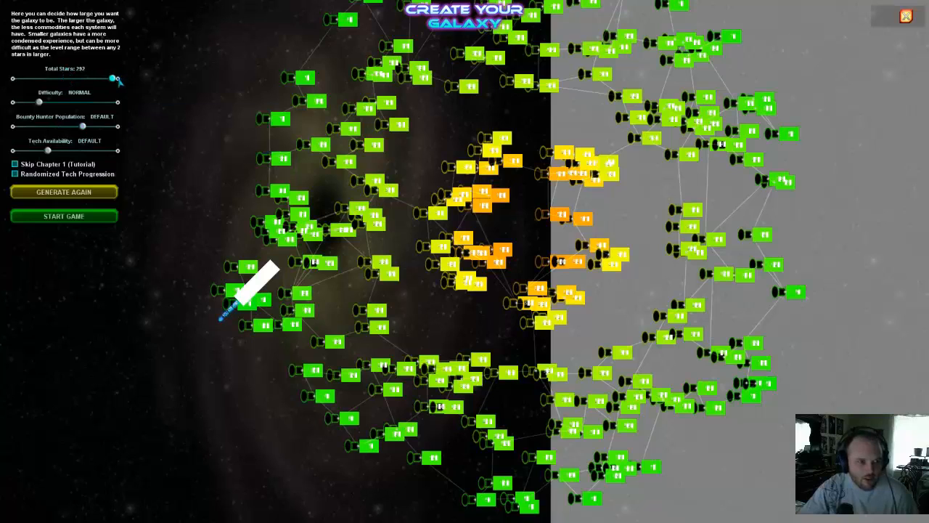
pyautogui.moveTo(113, 79); pyautogui.dragTo(50, 78)
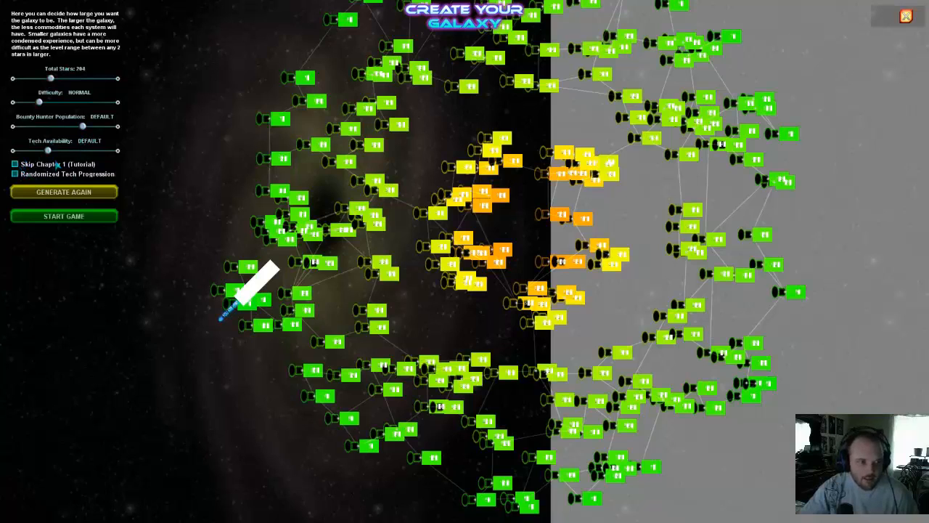
pyautogui.moveTo(174, 163)
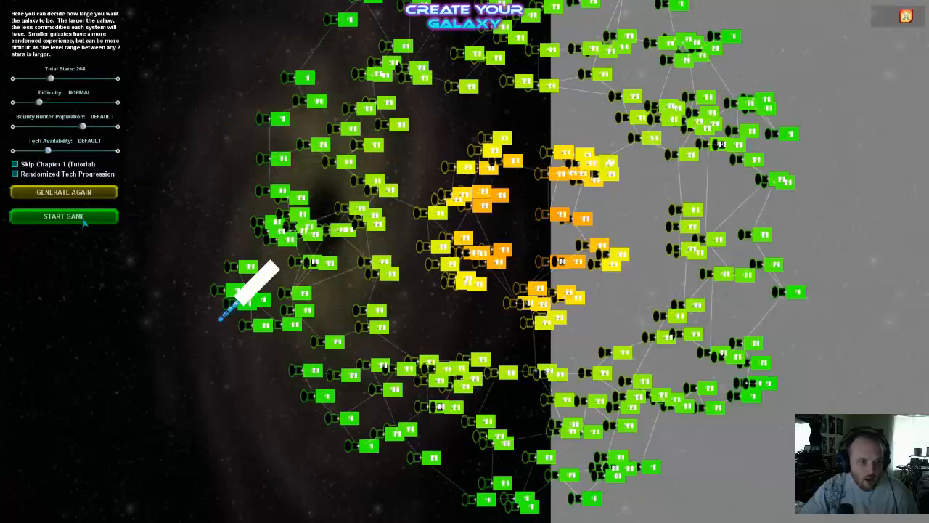
# - Start the game with the chosen galaxy settings so the intro narration begins
pyautogui.click(64, 217)
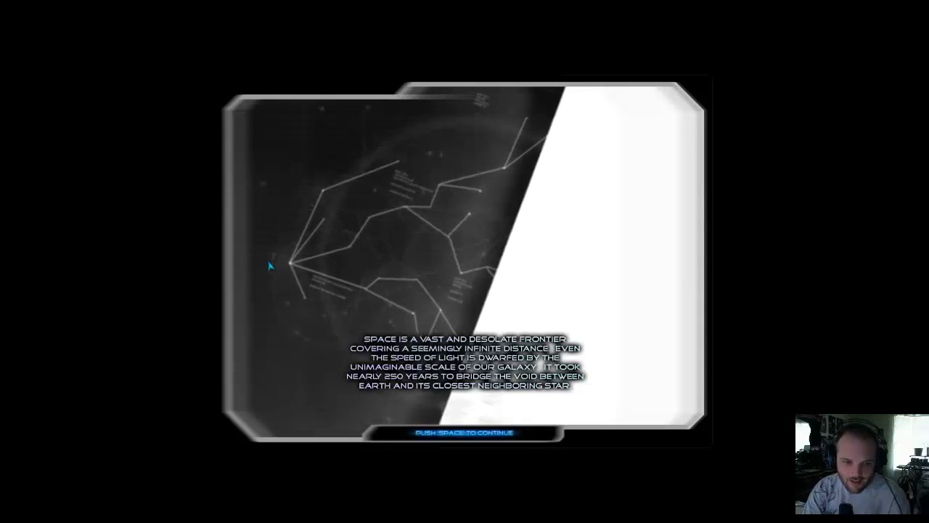
# - Advance three intro slides to the one about the privatized warp gate network and Rez rush
pyautogui.press('space')
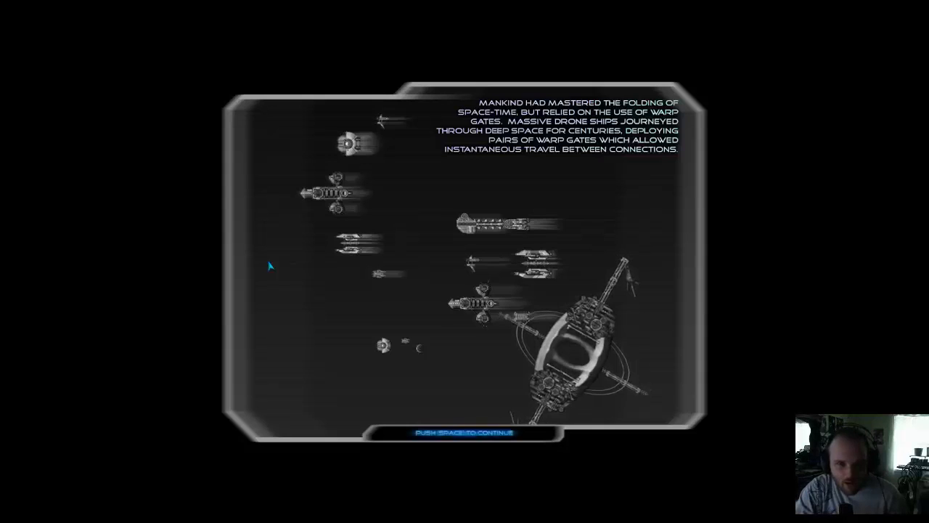
pyautogui.press('space')
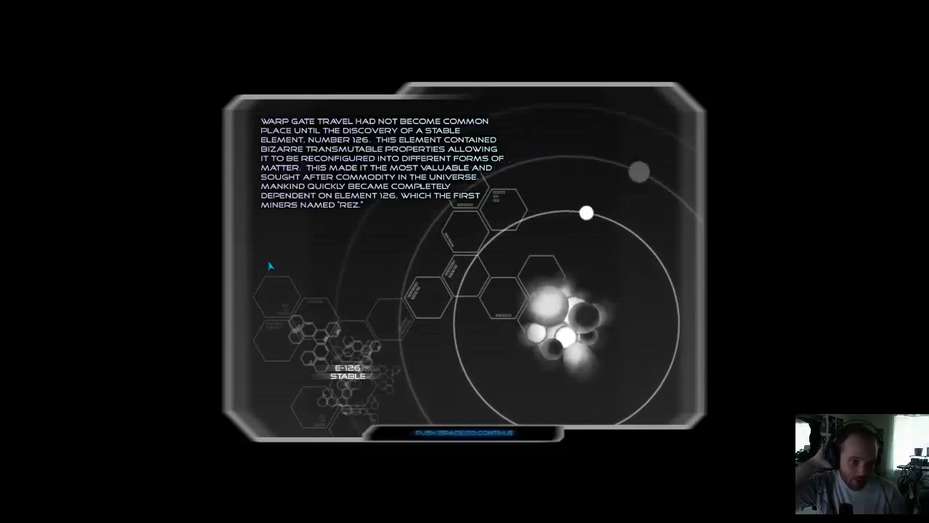
pyautogui.press('space')
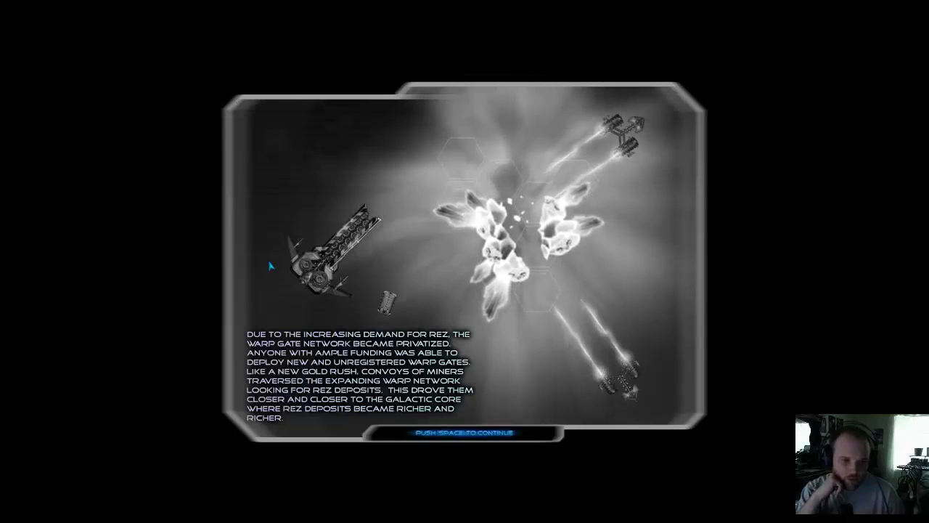
pyautogui.press('space')
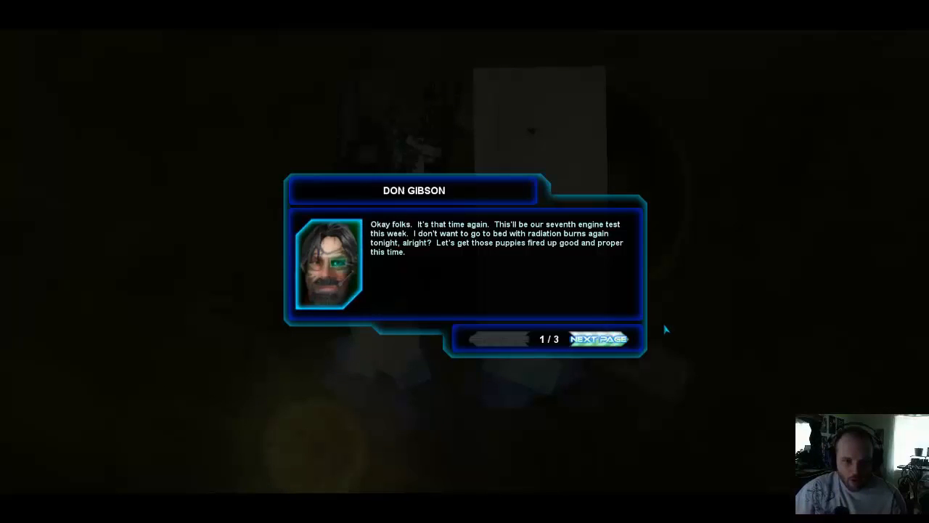
pyautogui.moveTo(688, 345)
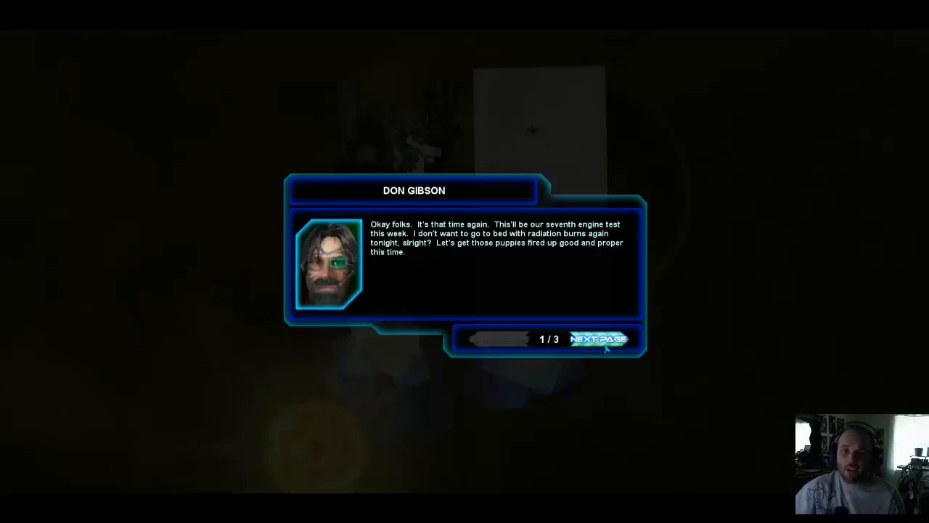
# - Advance the engine-test conversation to page 3/3 where Don tells Carl to turn it on
pyautogui.click(598, 339)
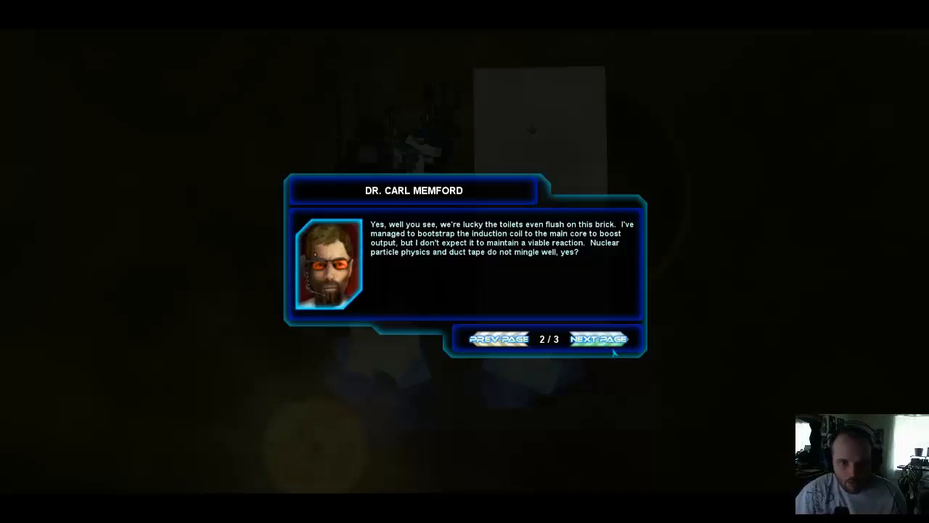
pyautogui.moveTo(613, 291)
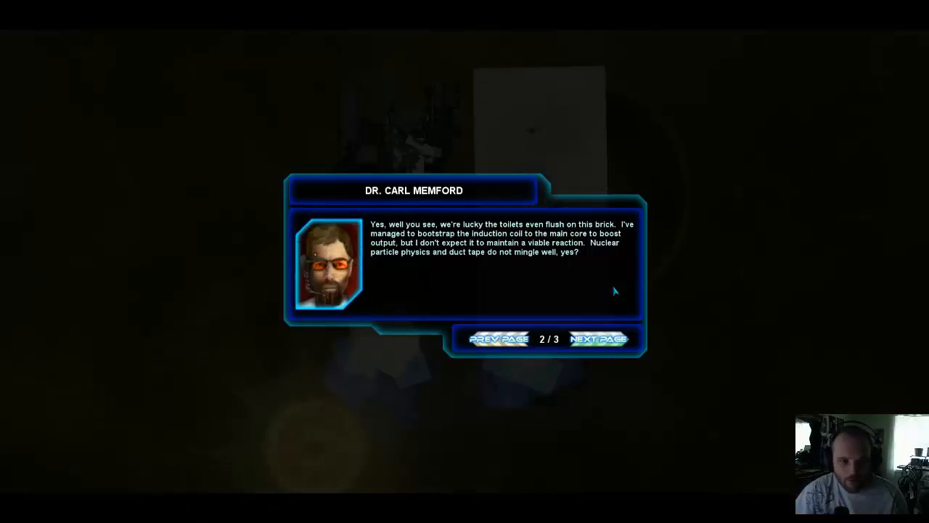
pyautogui.moveTo(607, 294)
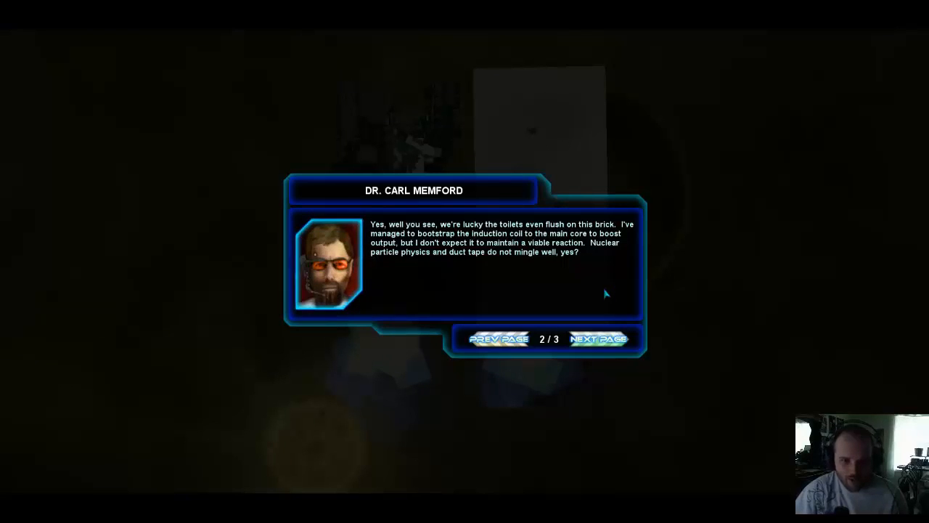
pyautogui.click(598, 338)
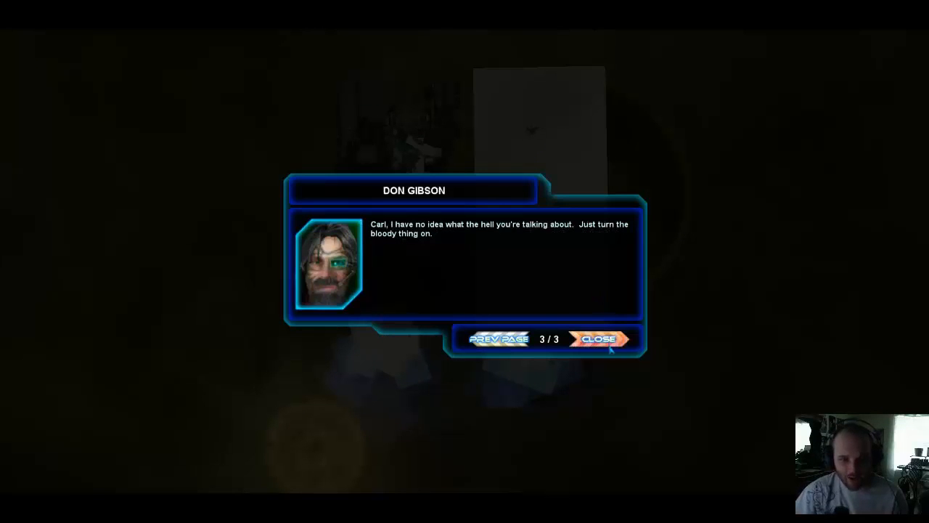
# - Close the opening conversation so Elsa's stabilizer-failure report appears
pyautogui.click(598, 338)
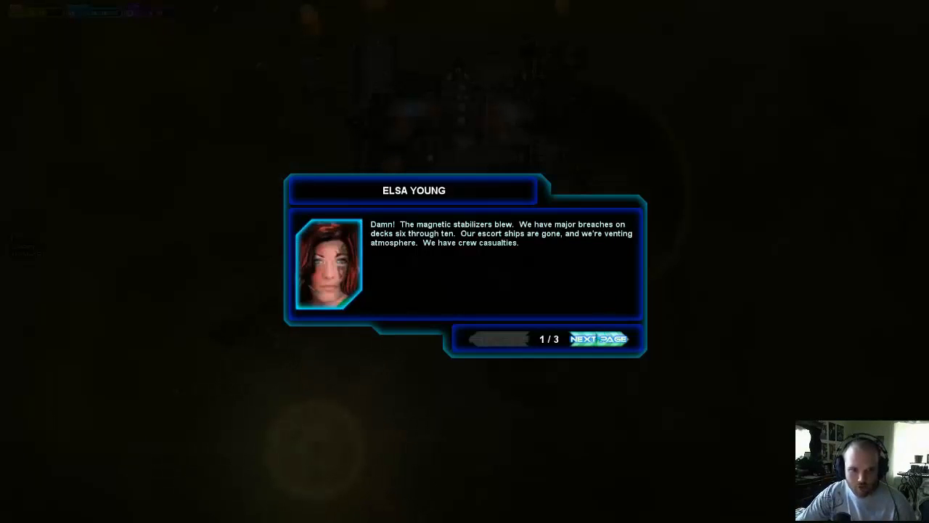
# - Read the remaining damage-report pages and dismiss the conversation, leaving the critical damage warning
pyautogui.click(598, 338)
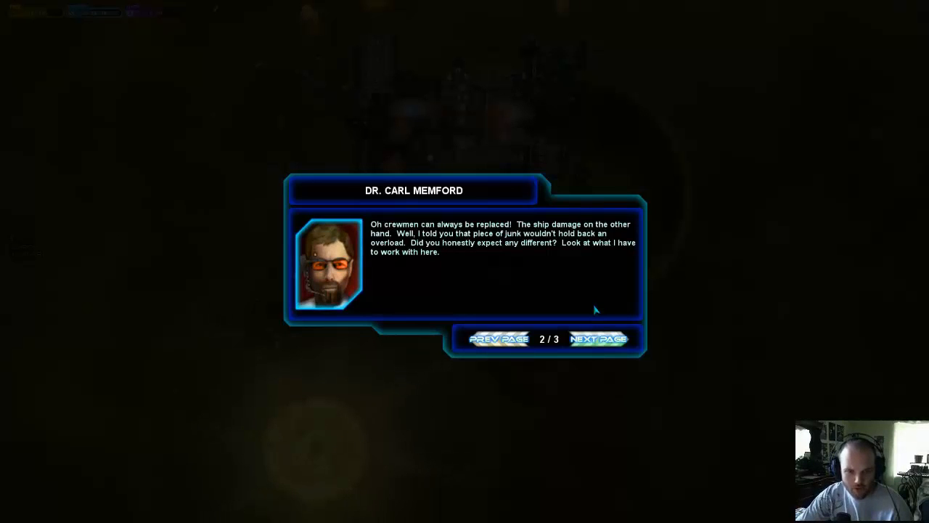
pyautogui.click(598, 339)
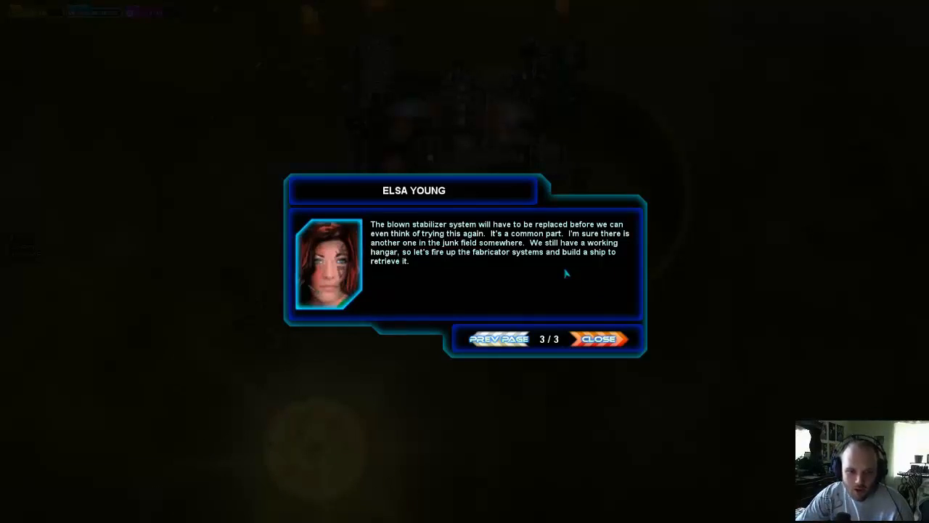
pyautogui.moveTo(486, 261)
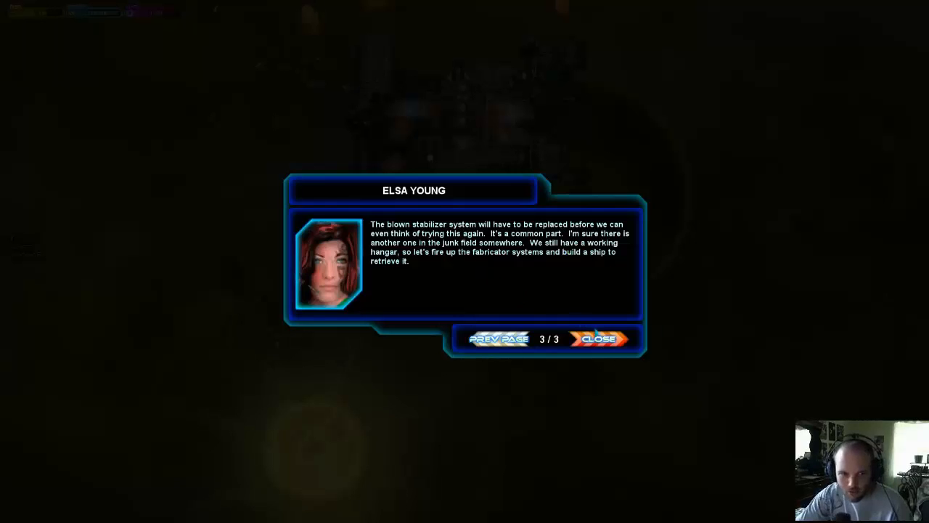
pyautogui.click(598, 339)
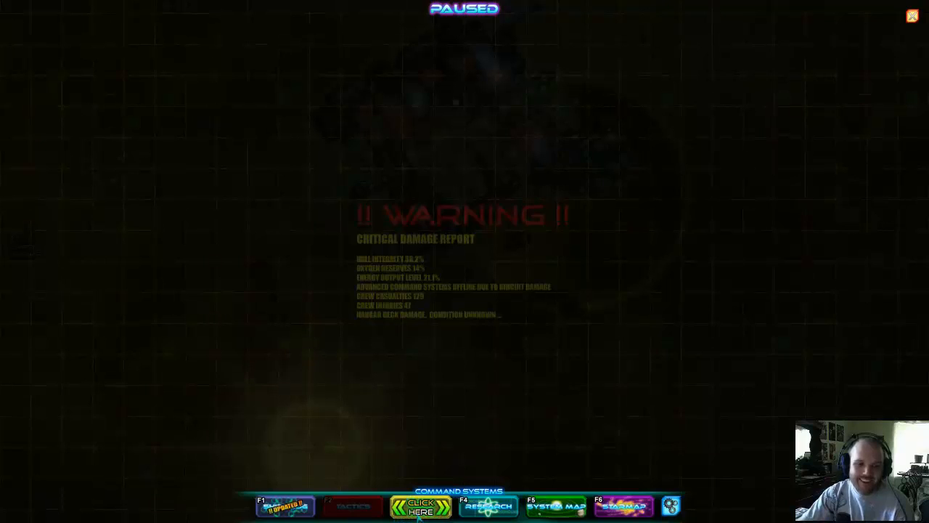
# - In Hangars, choose the empty hangar, the first Tiny Hull, and a hull slot for components
pyautogui.click(420, 506)
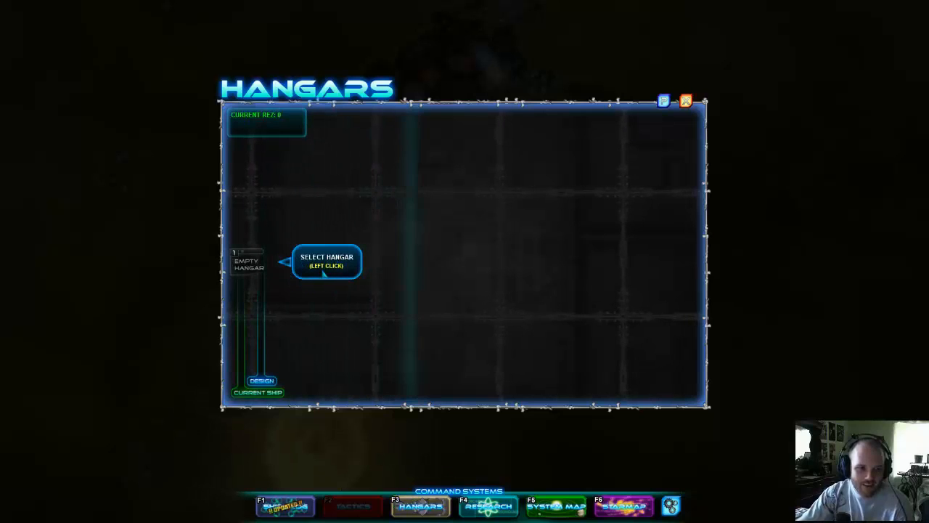
pyautogui.click(247, 263)
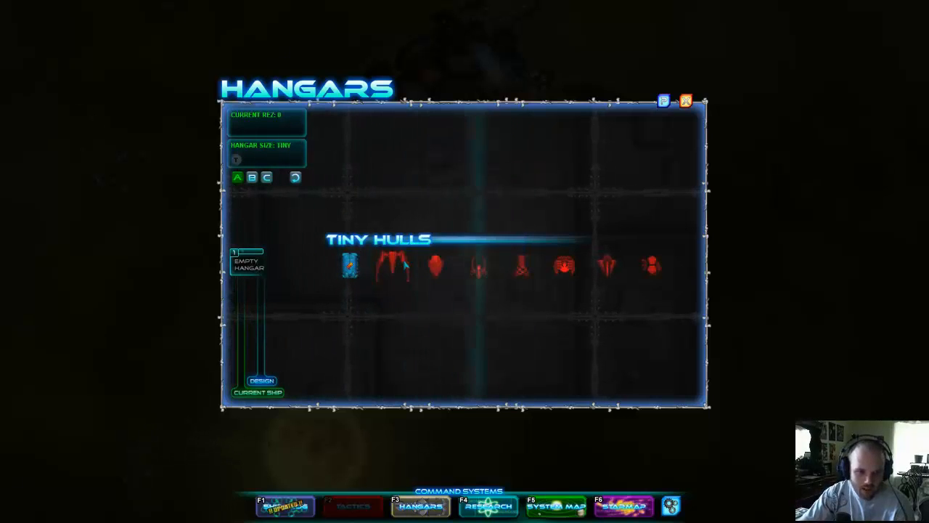
pyautogui.moveTo(478, 264)
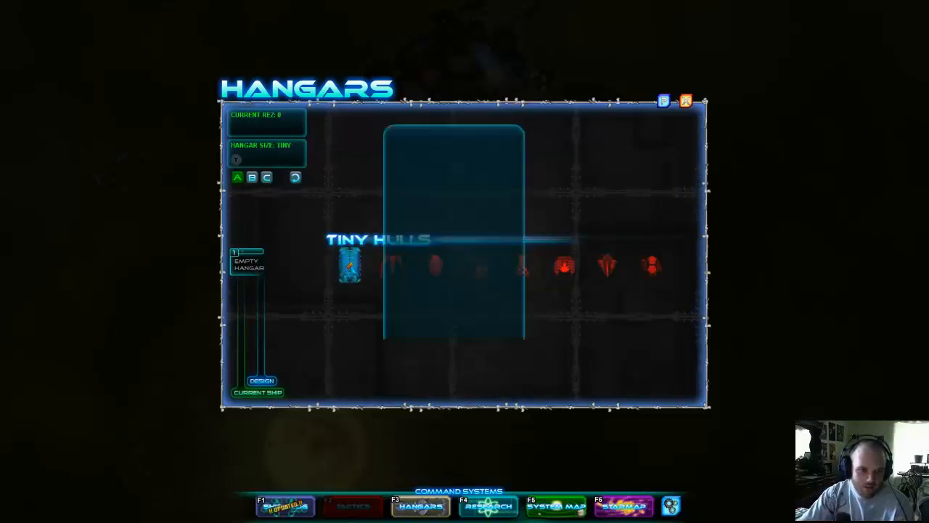
pyautogui.click(348, 267)
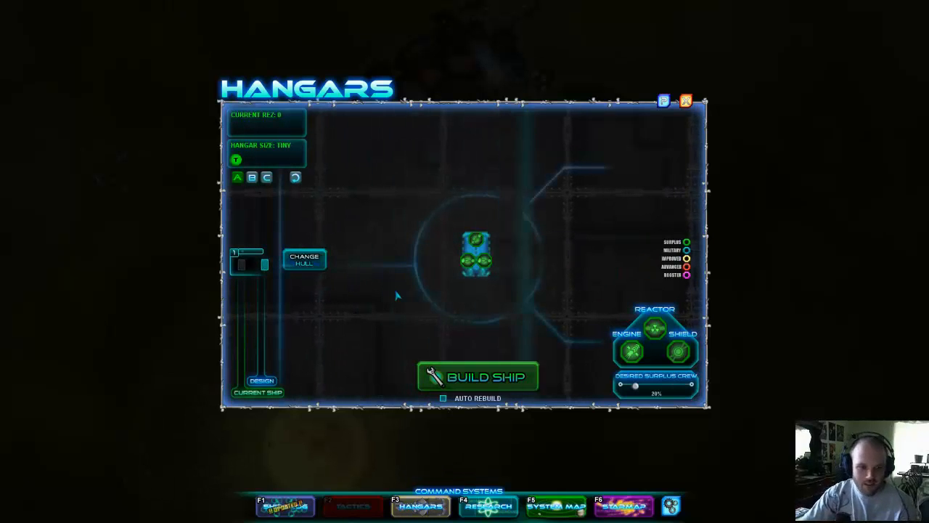
pyautogui.click(477, 258)
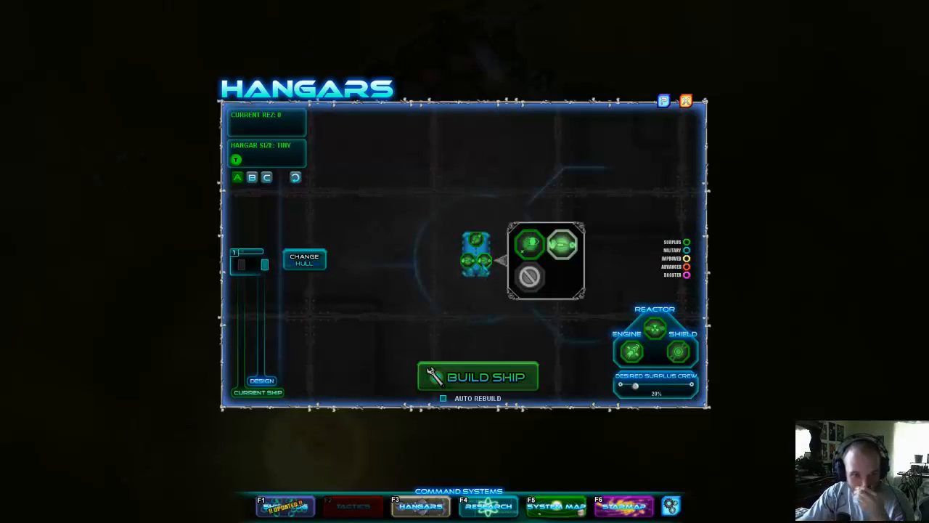